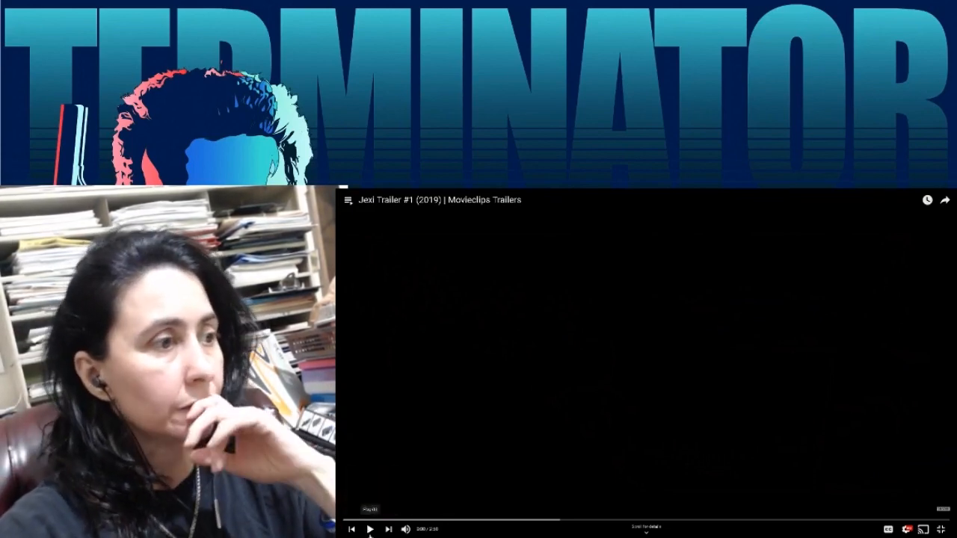
# Play the Jexi Trailer #1 (2019) from Movieclips Trailers so its opening footage starts
pyautogui.click(370, 530)
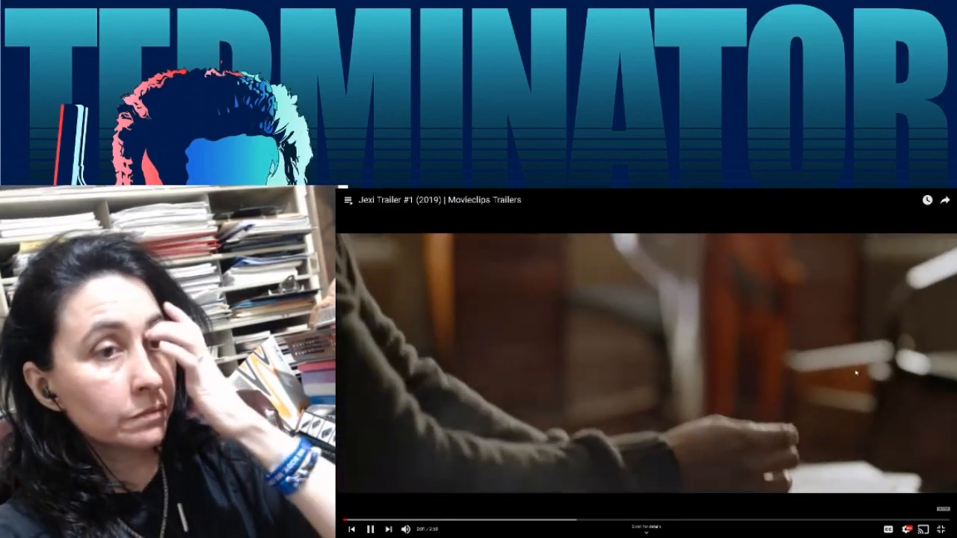